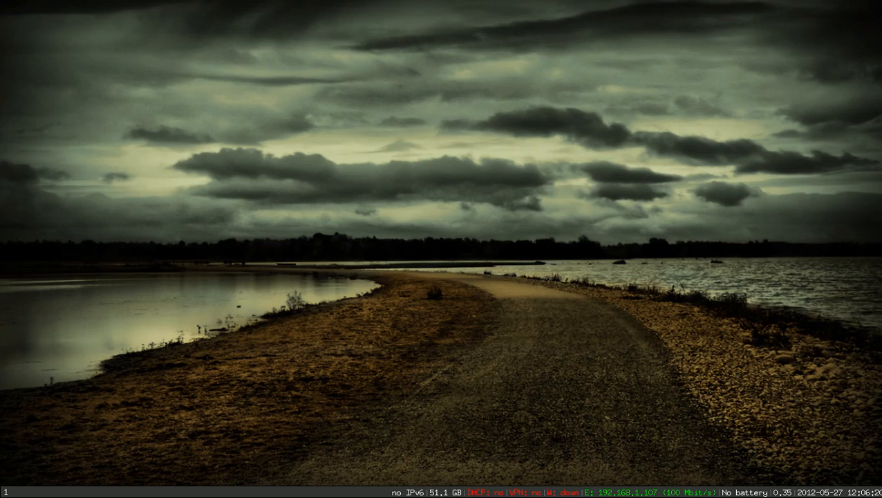
{"action": "mouse_move", "coordinate": [444, 246]}
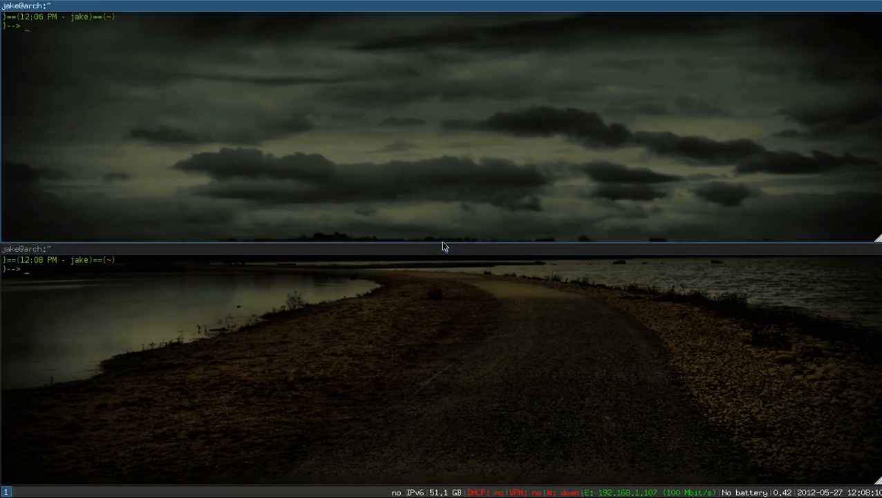
Run weechat-curses in the top terminal, kill the stale weechat process, and relaunch
{"action": "type", "text": "weechat-curses"}
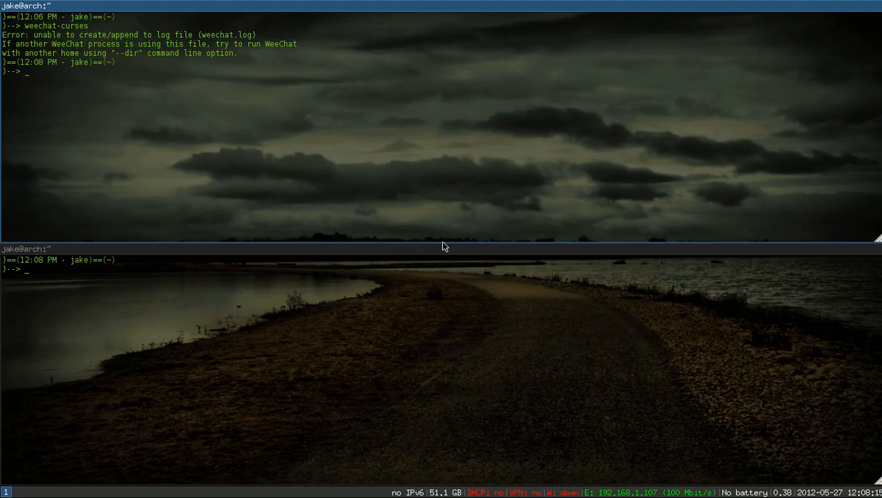
{"action": "type", "text": "pk"}
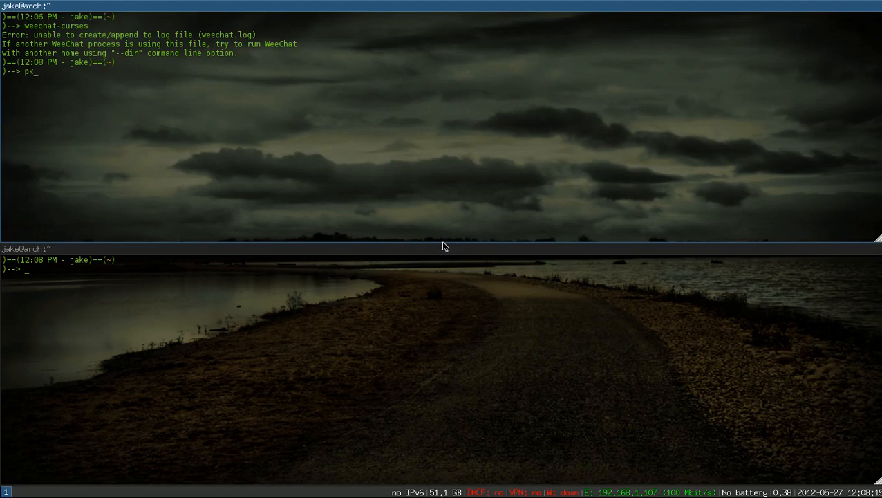
{"action": "type", "text": "ill weecha"}
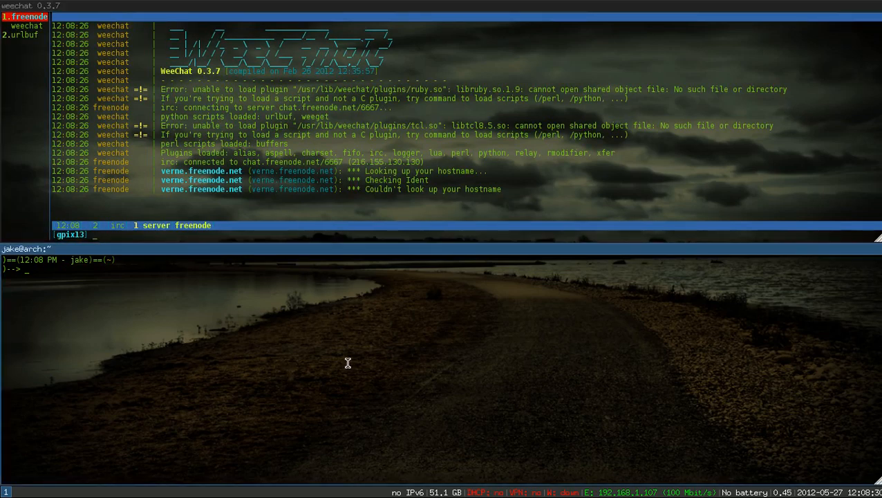
Start top in the lower terminal and focus the WeeChat pane for joining channels
{"action": "type", "text": "top"}
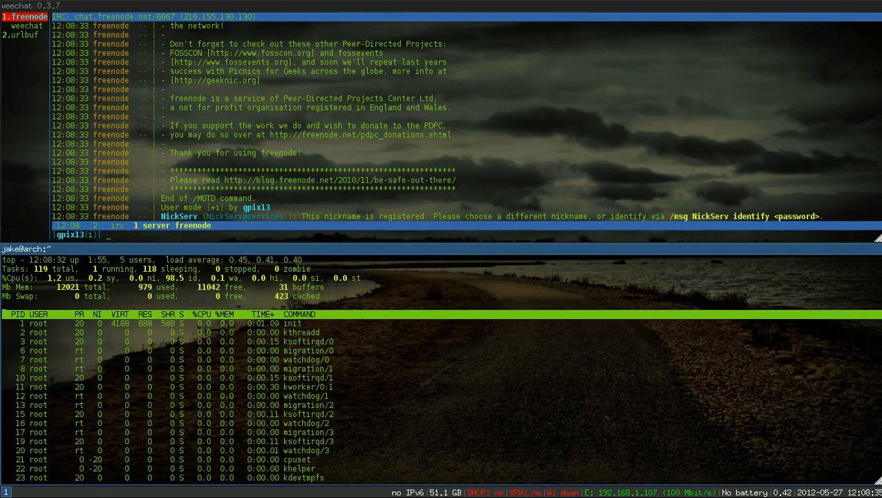
{"action": "left_click", "coordinate": [34, 52]}
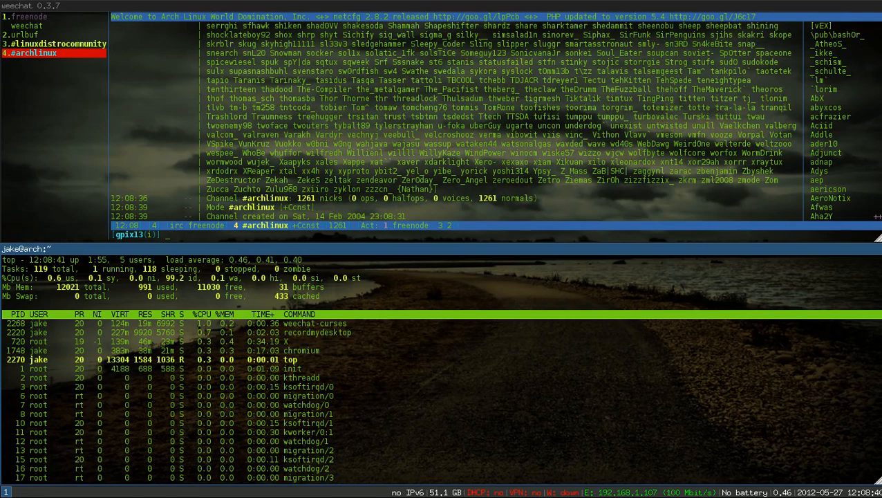
{"action": "mouse_move", "coordinate": [544, 244]}
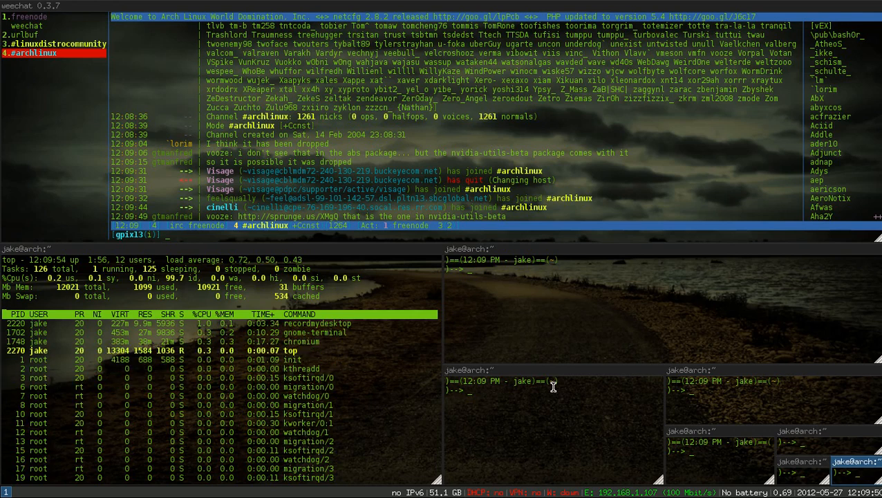
Focus one of the nested terminals in the lower right area
{"action": "left_click", "coordinate": [767, 387]}
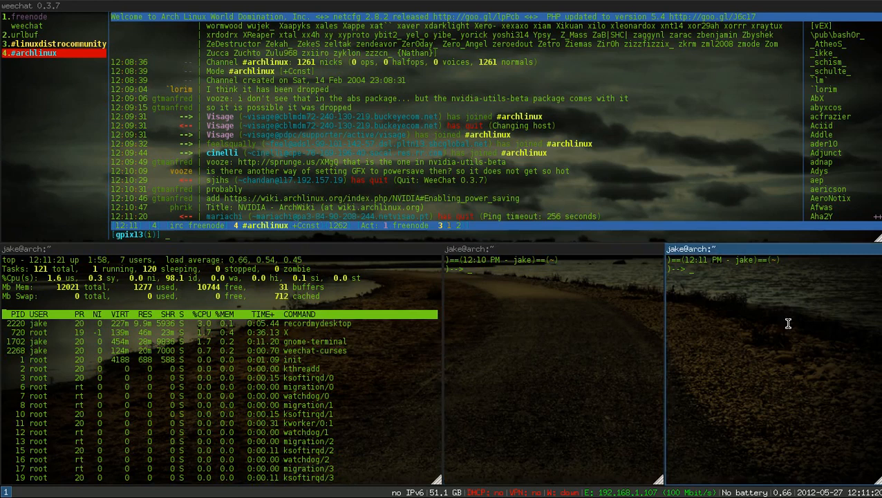
{"action": "mouse_move", "coordinate": [763, 365]}
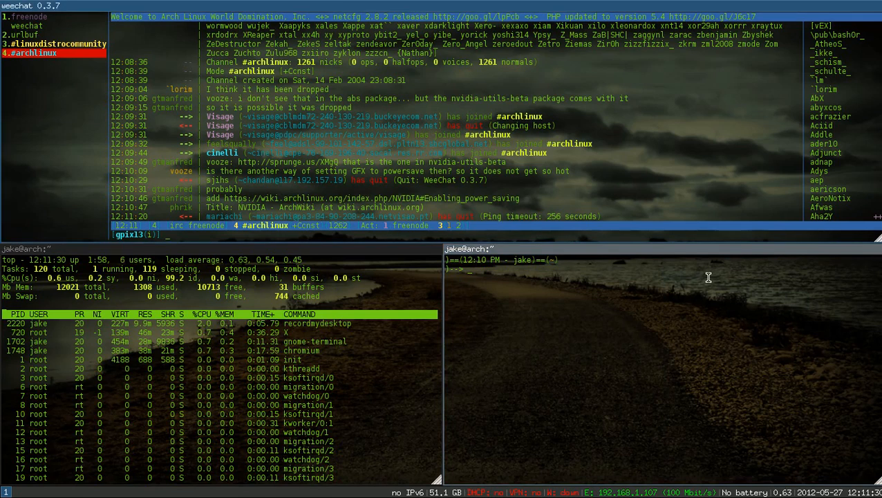
{"action": "mouse_move", "coordinate": [356, 360]}
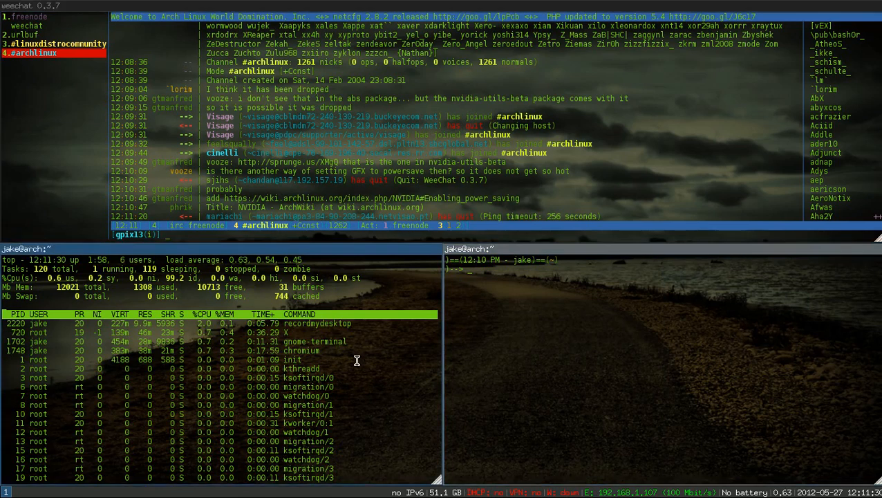